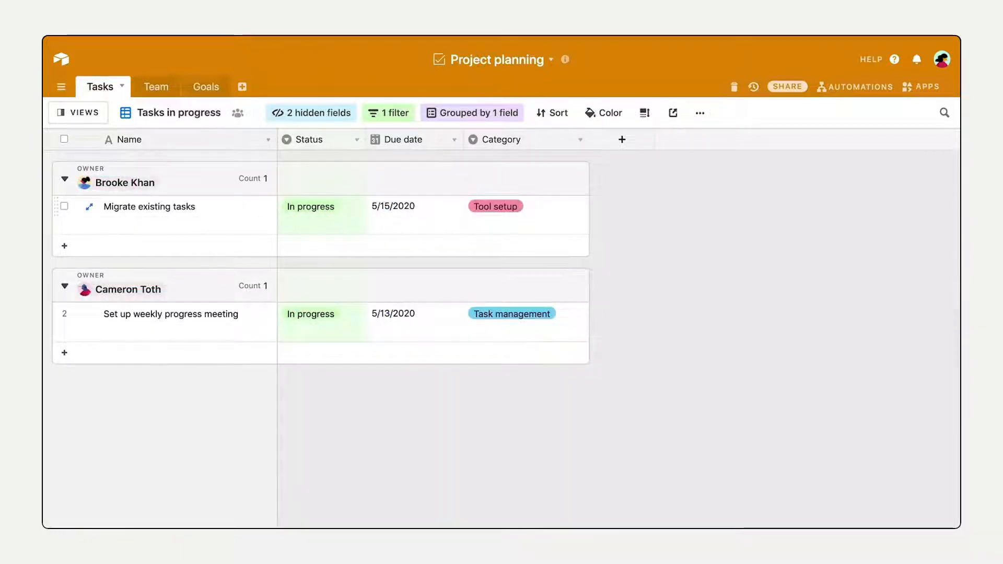
pyautogui.moveTo(78, 113)
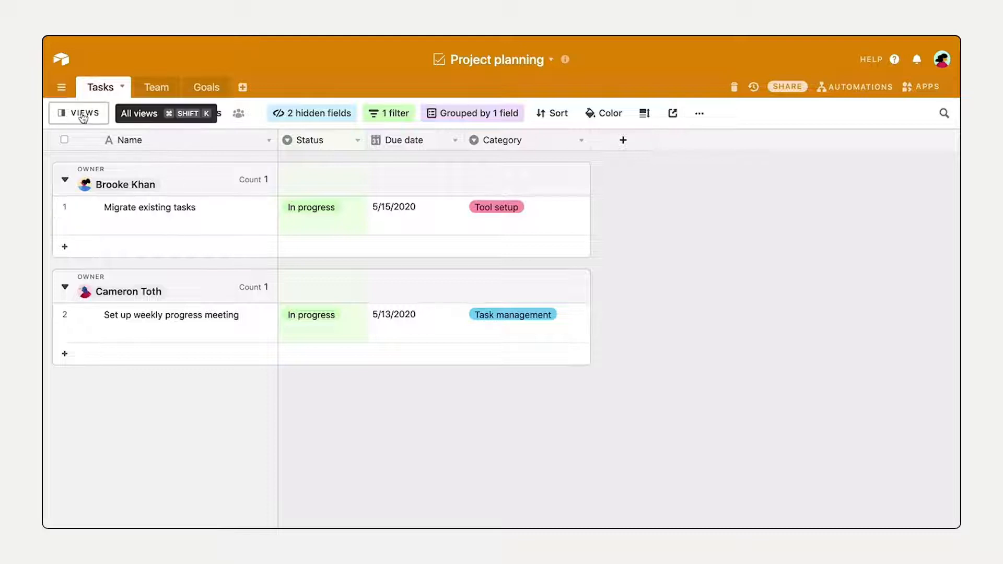
# Create a new grid view 'Team tasks' from the Views sidebar and start grouping it
pyautogui.click(79, 113)
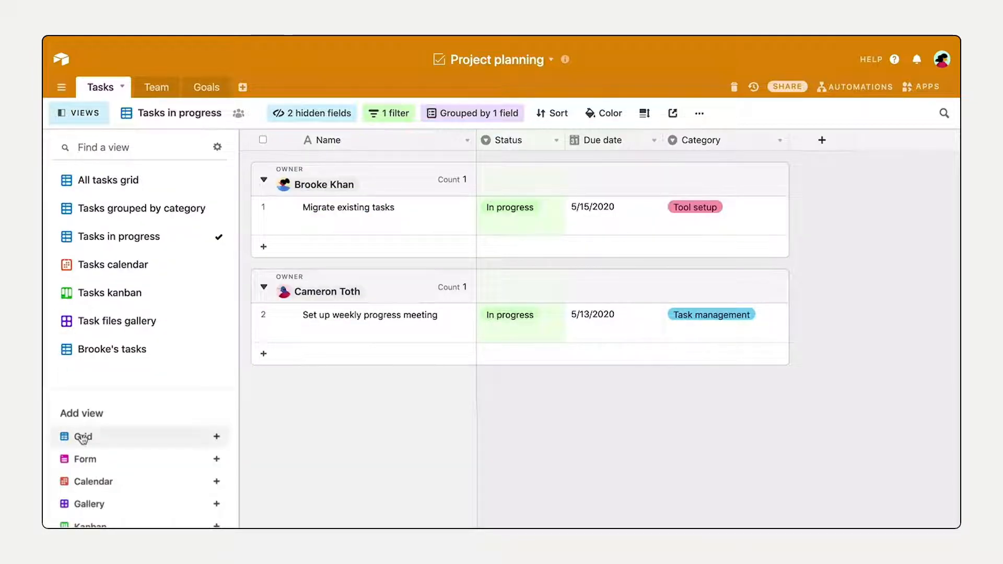
pyautogui.moveTo(82, 436)
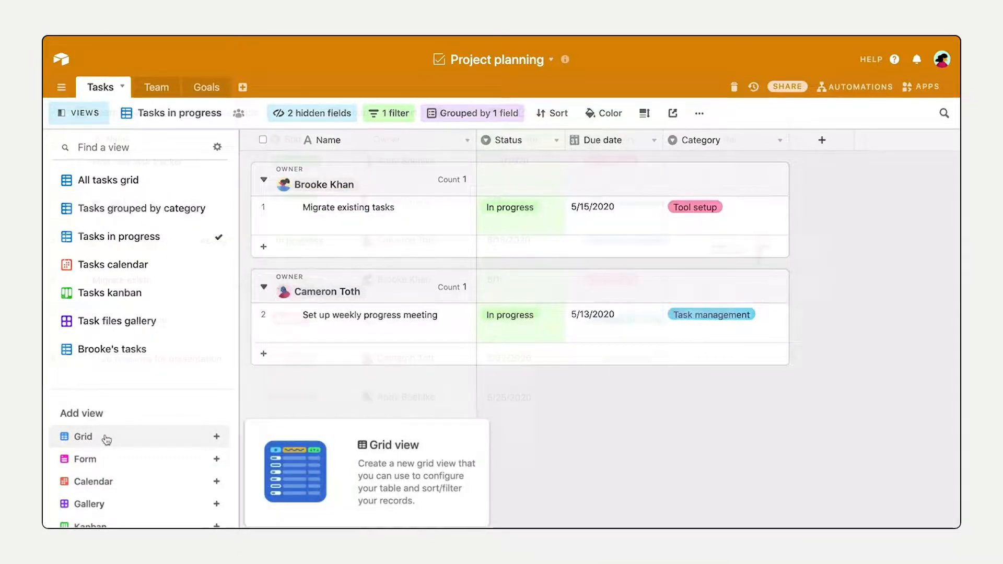
pyautogui.click(395, 112)
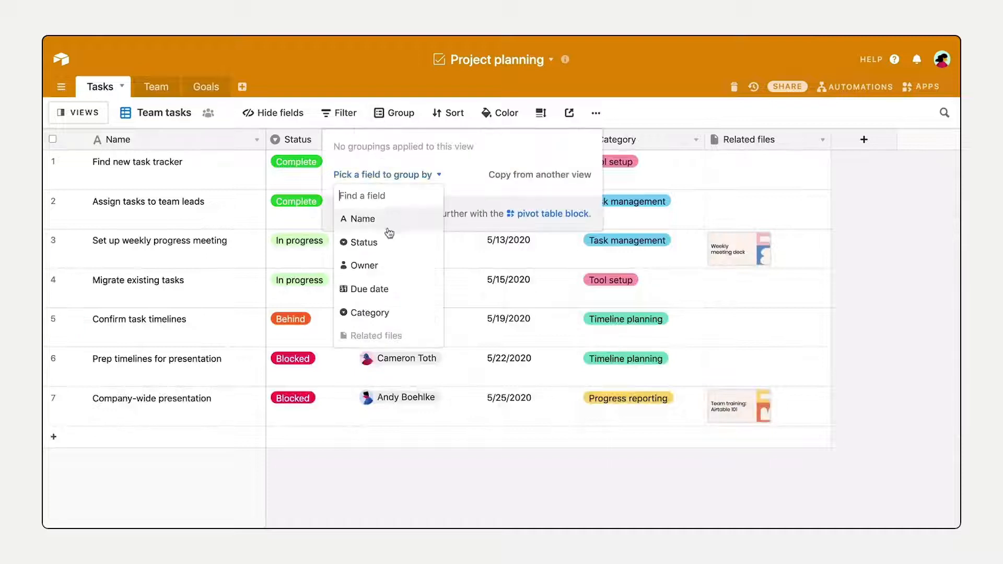
pyautogui.click(366, 264)
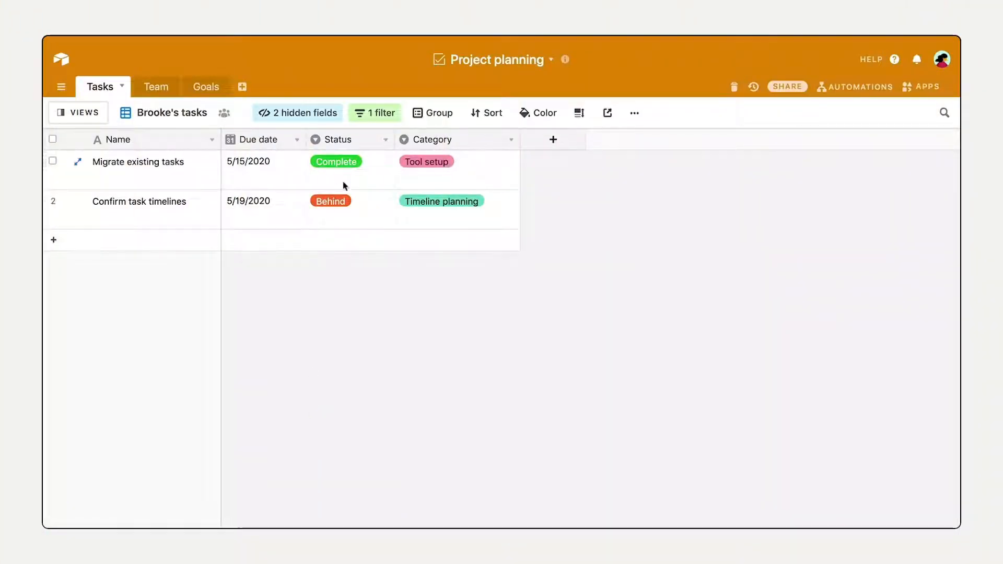
# Set Confirm task timelines to In progress, then switch to the All tasks grid view
pyautogui.click(330, 200)
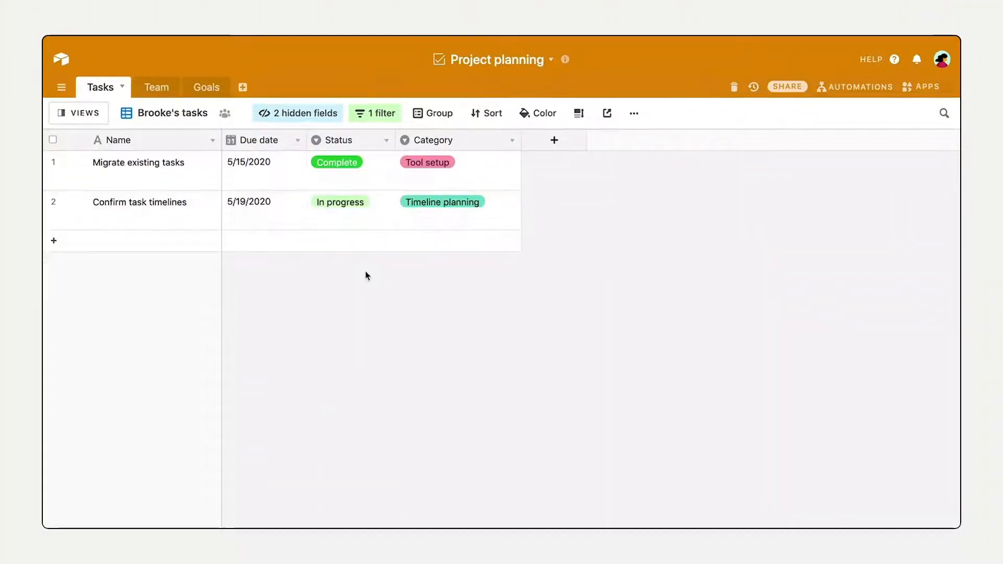
pyautogui.moveTo(78, 113)
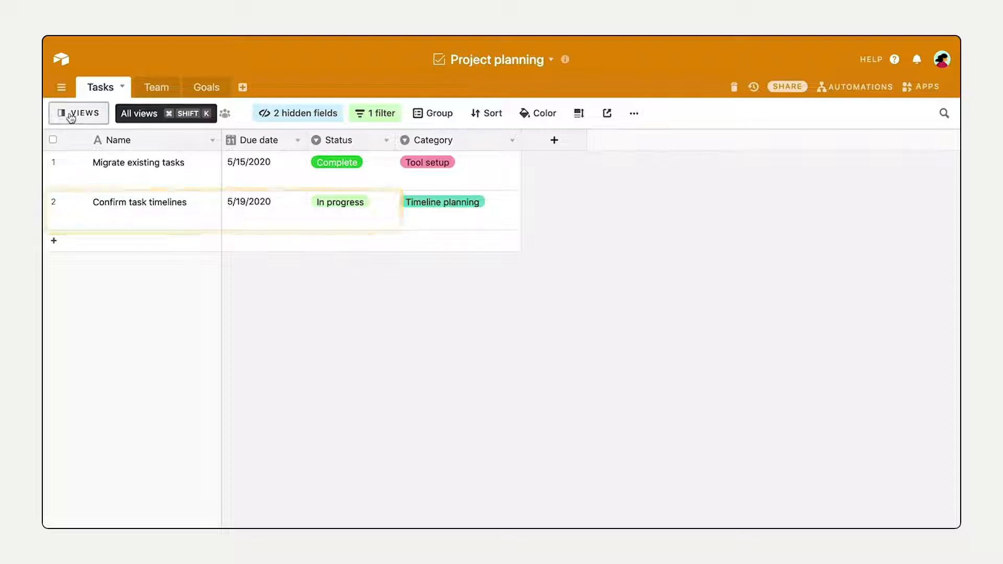
pyautogui.click(79, 113)
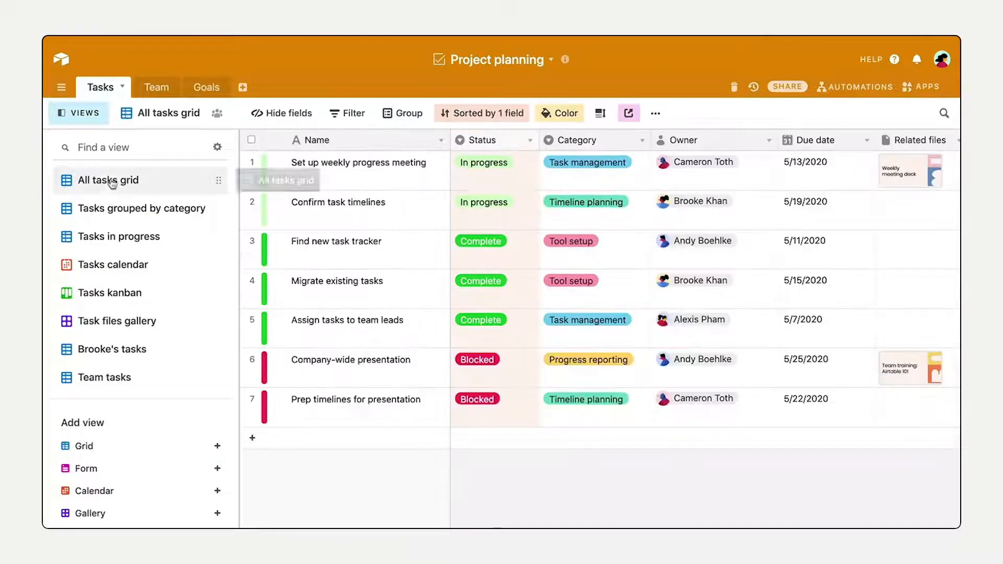
pyautogui.click(79, 113)
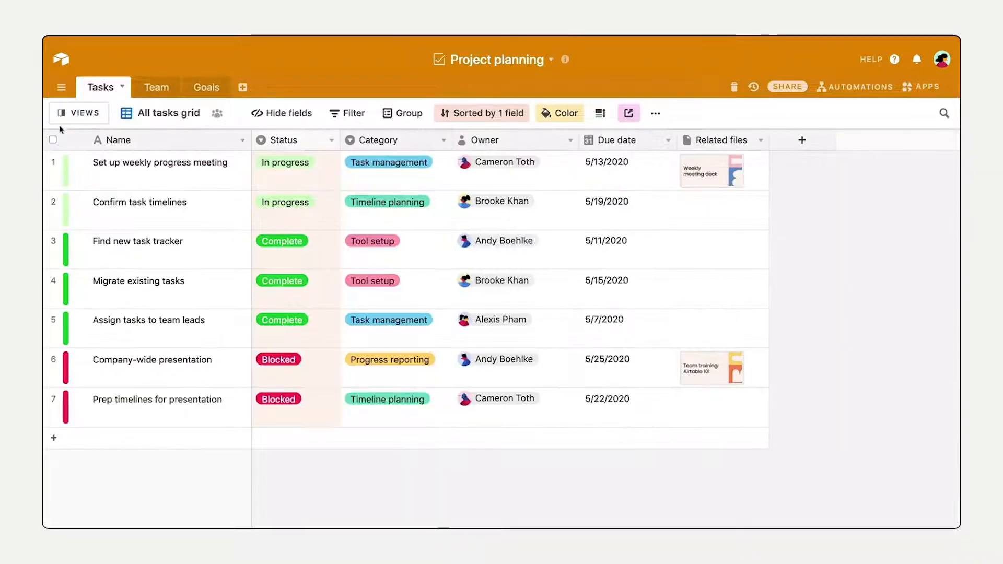
pyautogui.moveTo(54, 209)
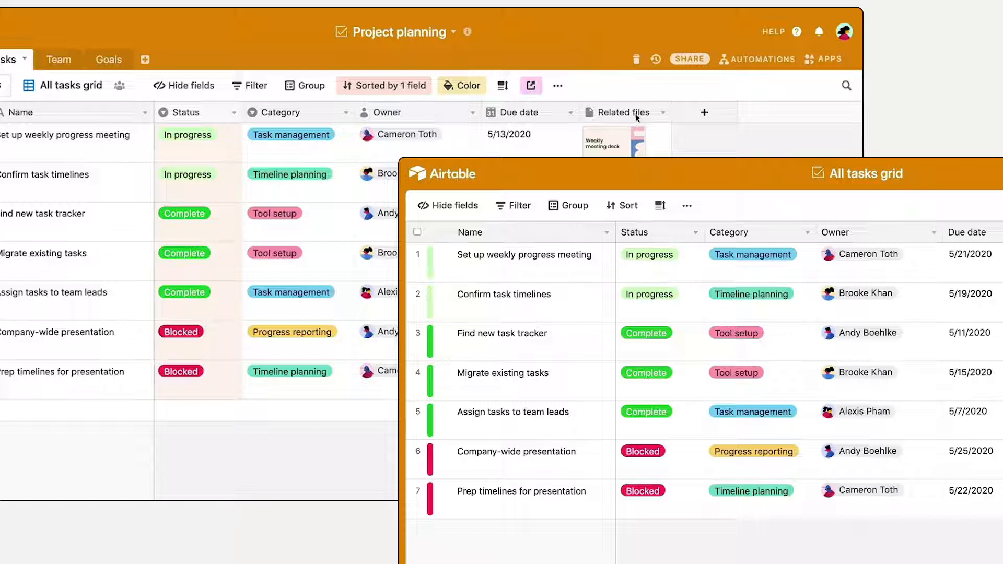
# Group the All tasks grid by Status into In progress, Complete and Blocked sections
pyautogui.click(304, 85)
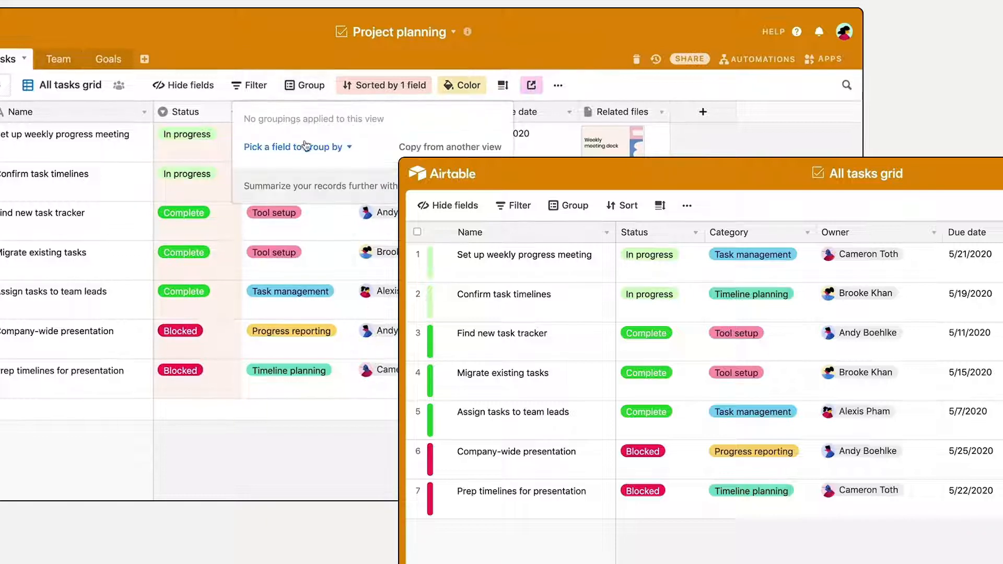
pyautogui.click(285, 146)
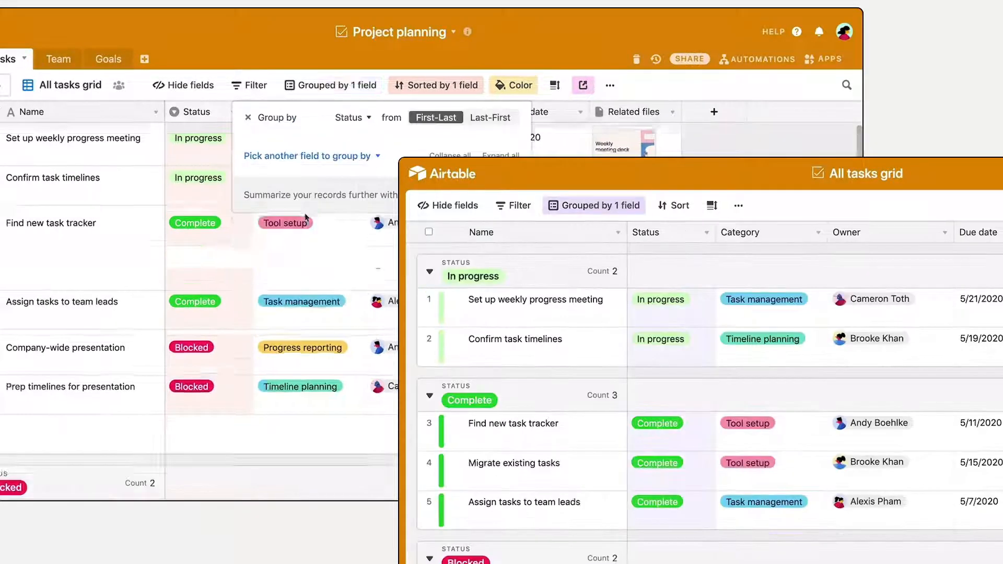